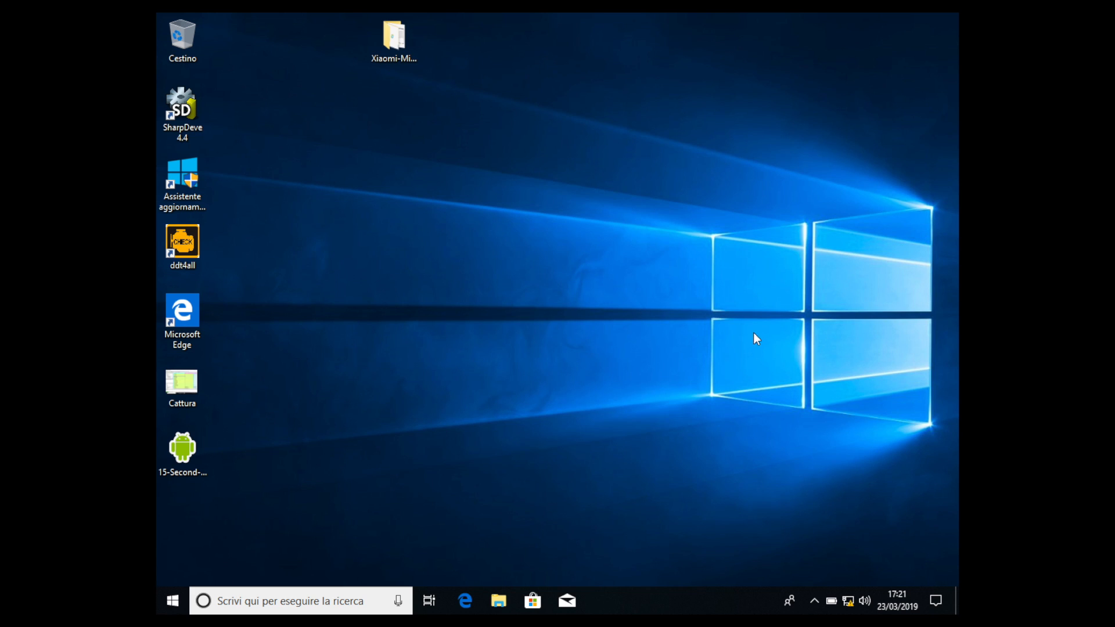
Step: Launch DDT4All from its desktop shortcut to reach the ELM port dialog
{"action": "left_click", "coordinate": [182, 241]}
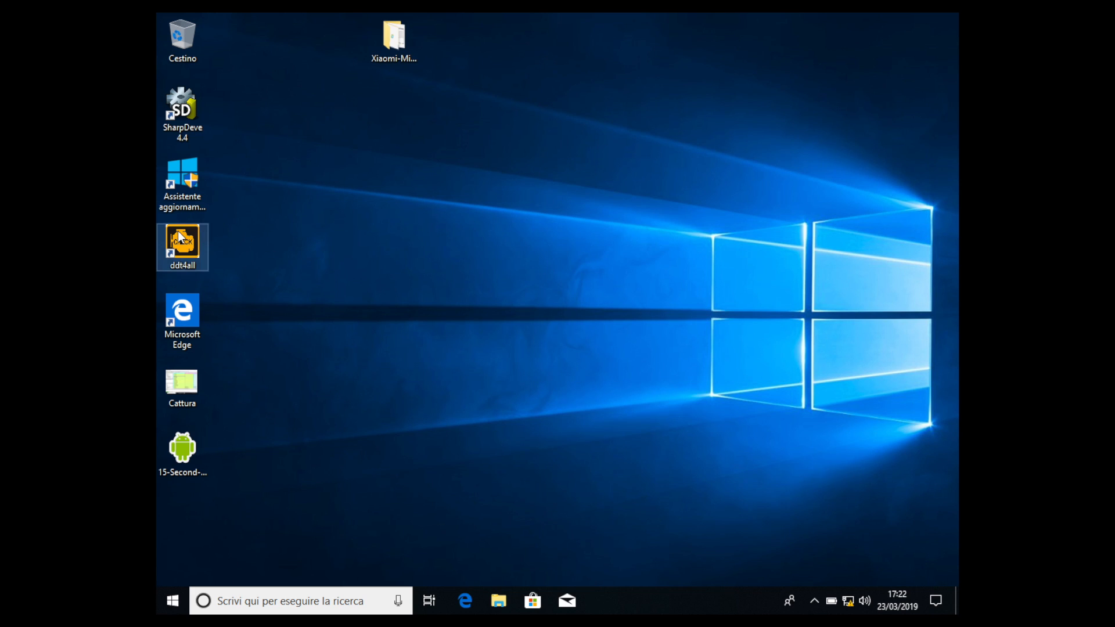
{"action": "double_click", "coordinate": [182, 247]}
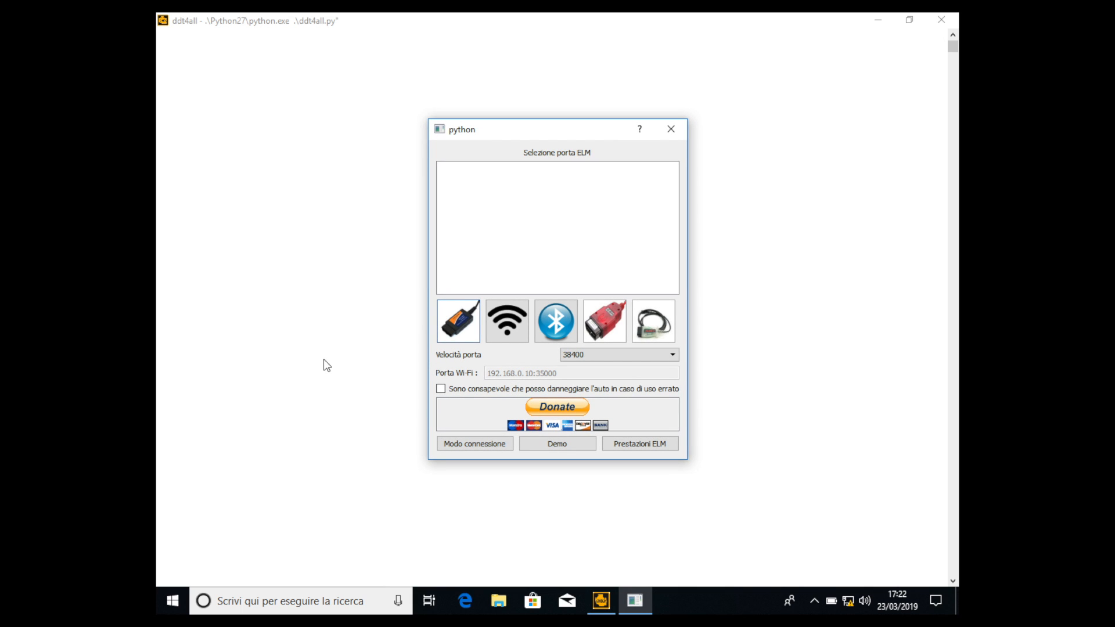
Step: Connect to the ELM adapter via Wi-Fi, accepting the car damage risk warning
{"action": "left_click", "coordinate": [507, 320]}
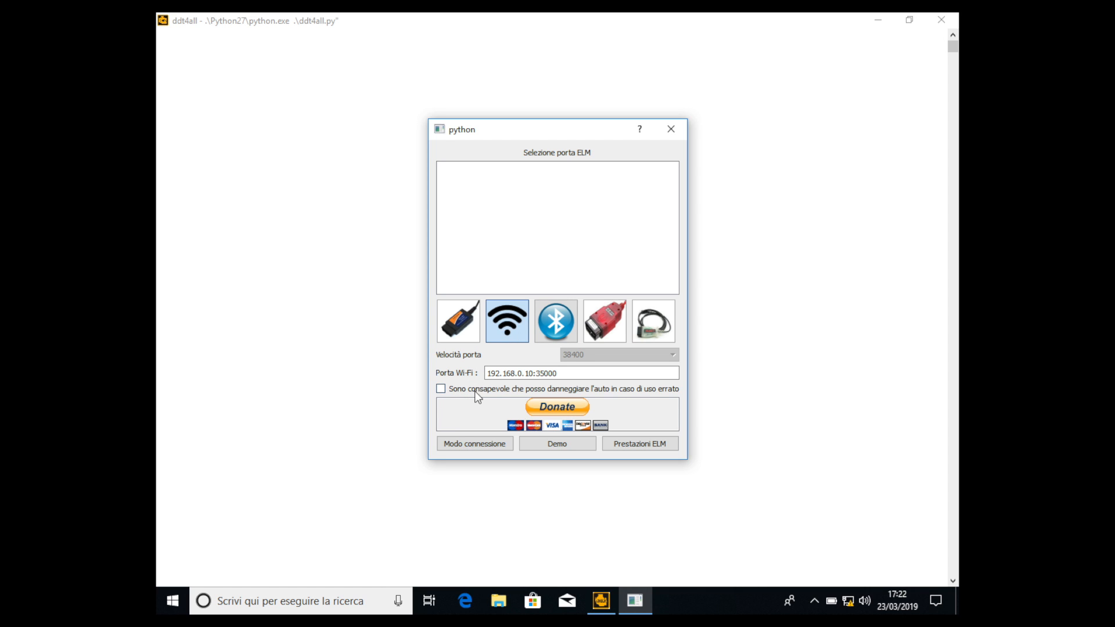
{"action": "left_click", "coordinate": [440, 388]}
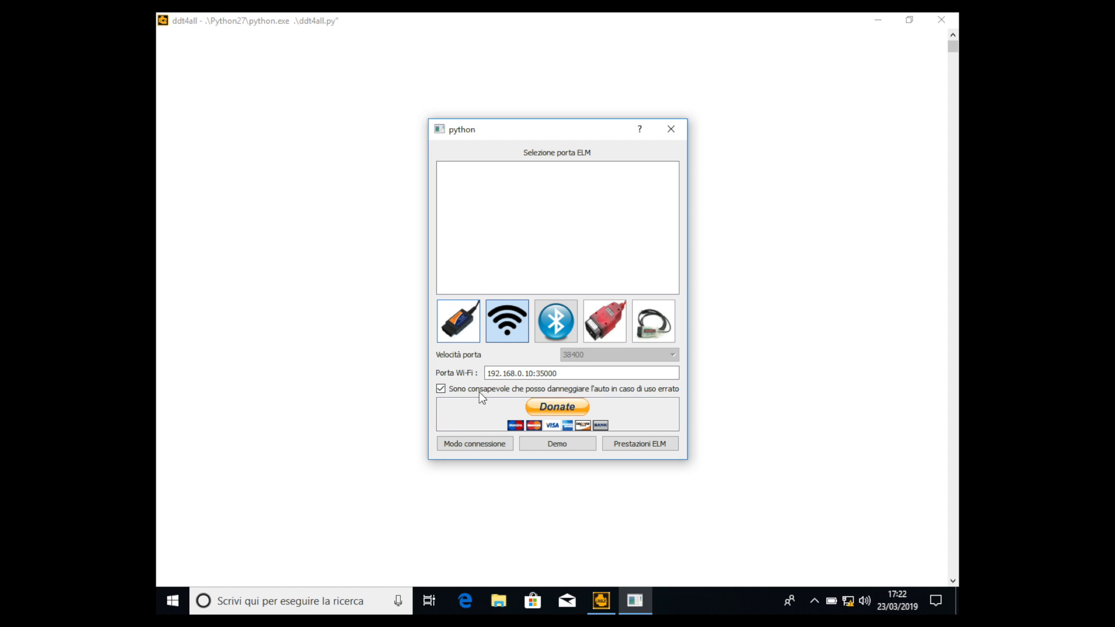
{"action": "left_click", "coordinate": [474, 443]}
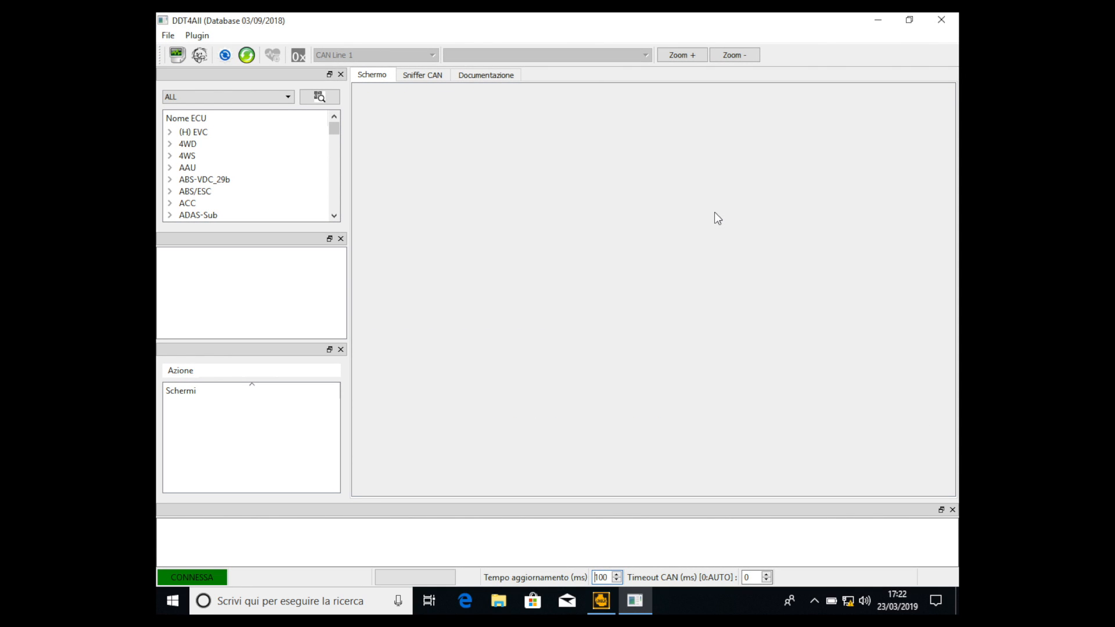
{"action": "mouse_move", "coordinate": [418, 201]}
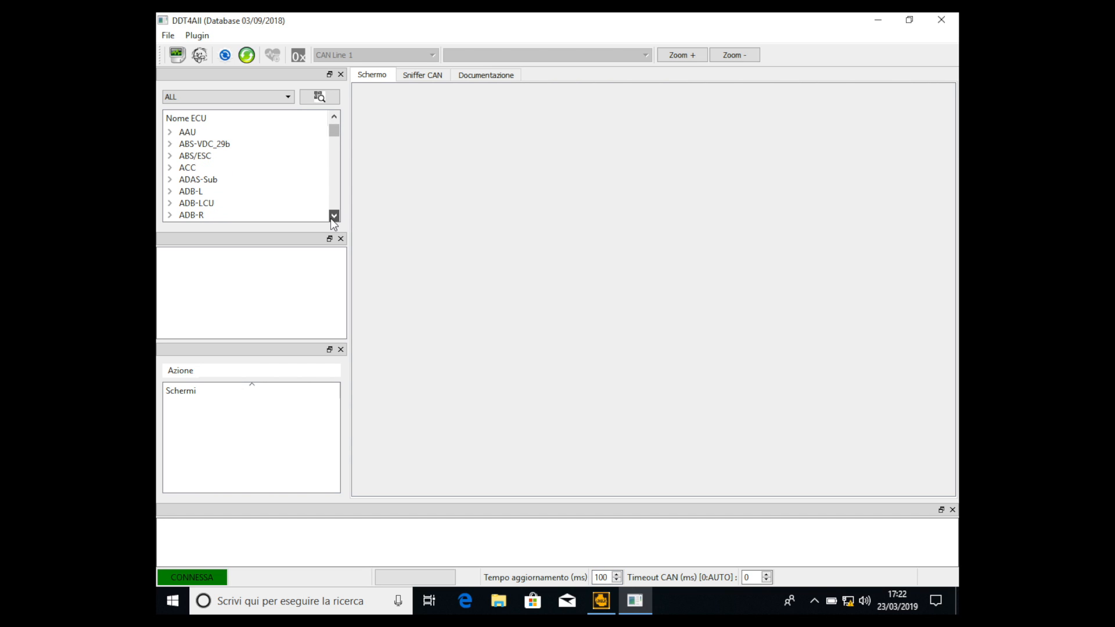
Step: Filter the ECU list to the XFB - MEGANE IV vehicle
{"action": "left_click", "coordinate": [288, 97]}
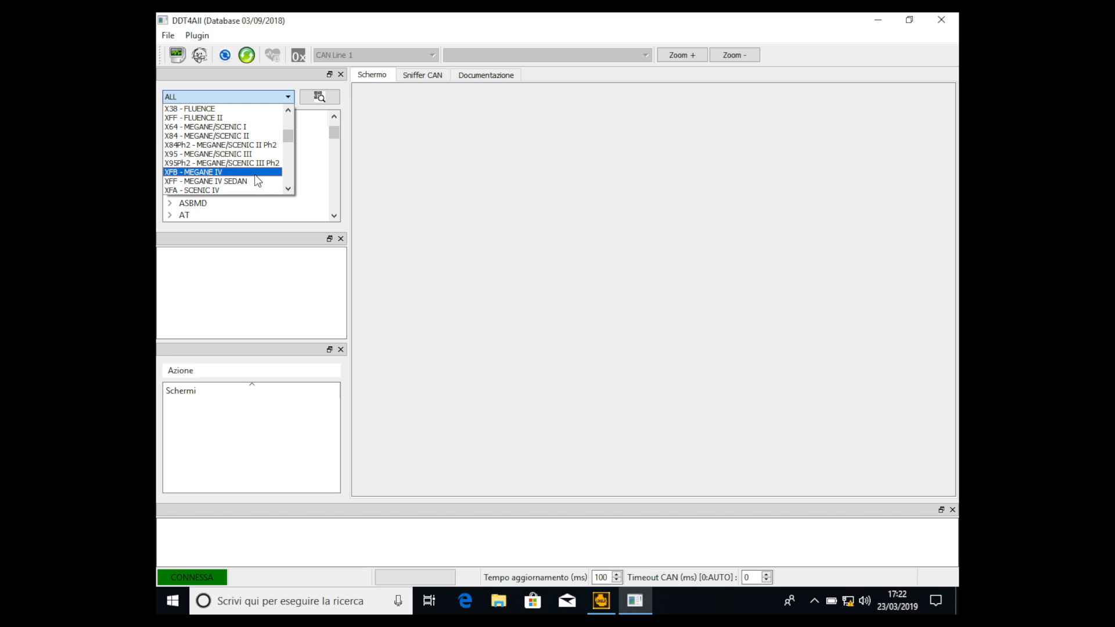
{"action": "left_click", "coordinate": [194, 171]}
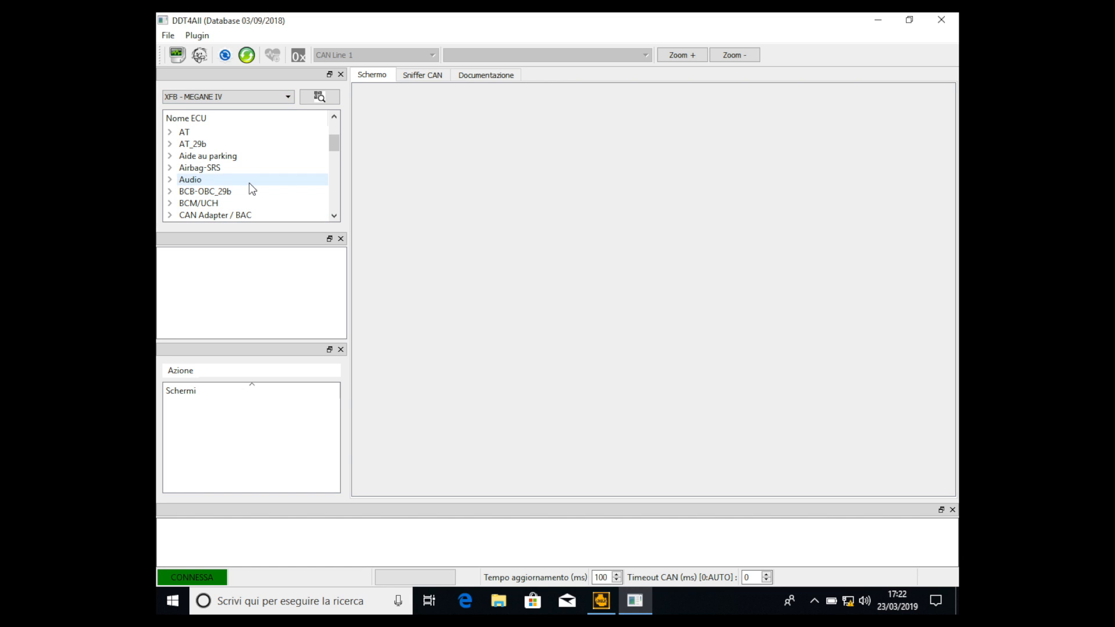
Step: Add the Audio RadNav 2.X v2.5 ECU and connect to it
{"action": "left_click", "coordinate": [171, 180]}
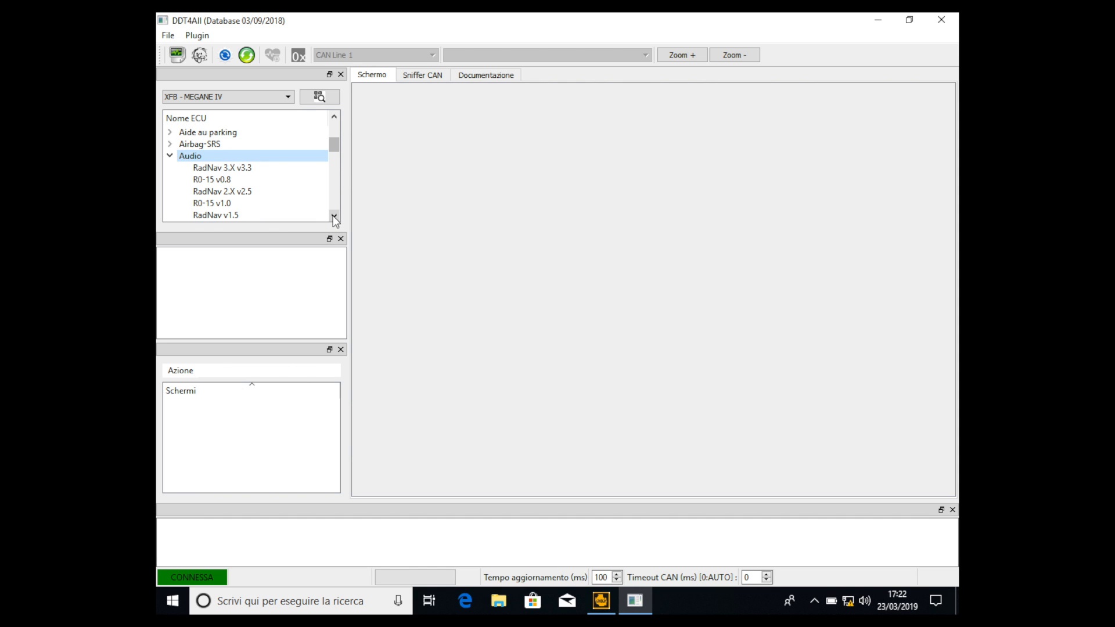
{"action": "left_click", "coordinate": [221, 167]}
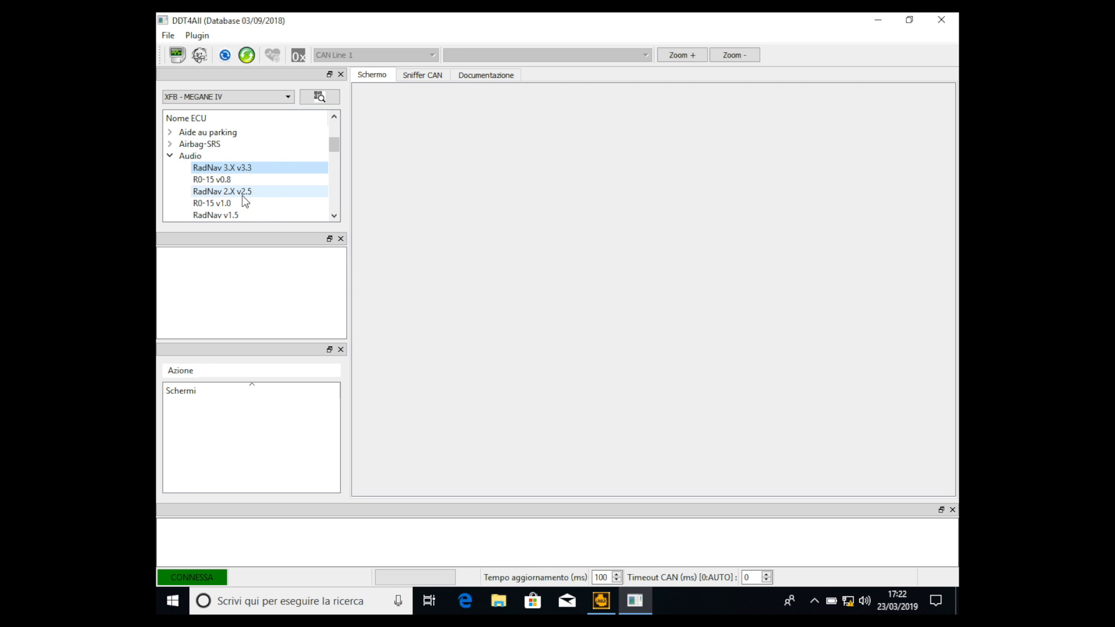
{"action": "left_click", "coordinate": [245, 191]}
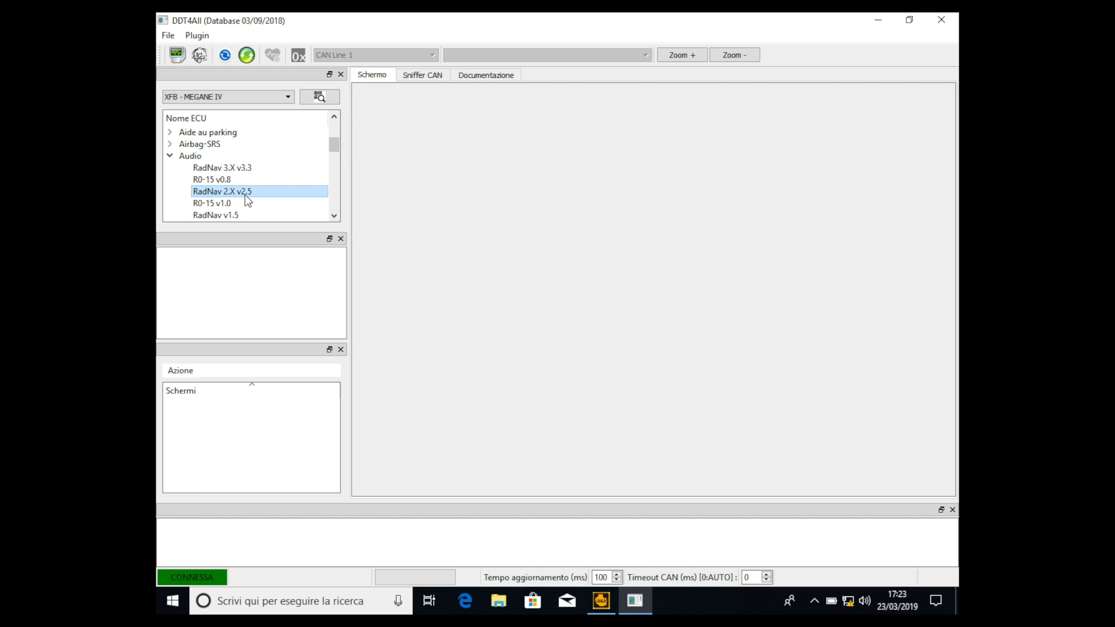
{"action": "mouse_move", "coordinate": [256, 195]}
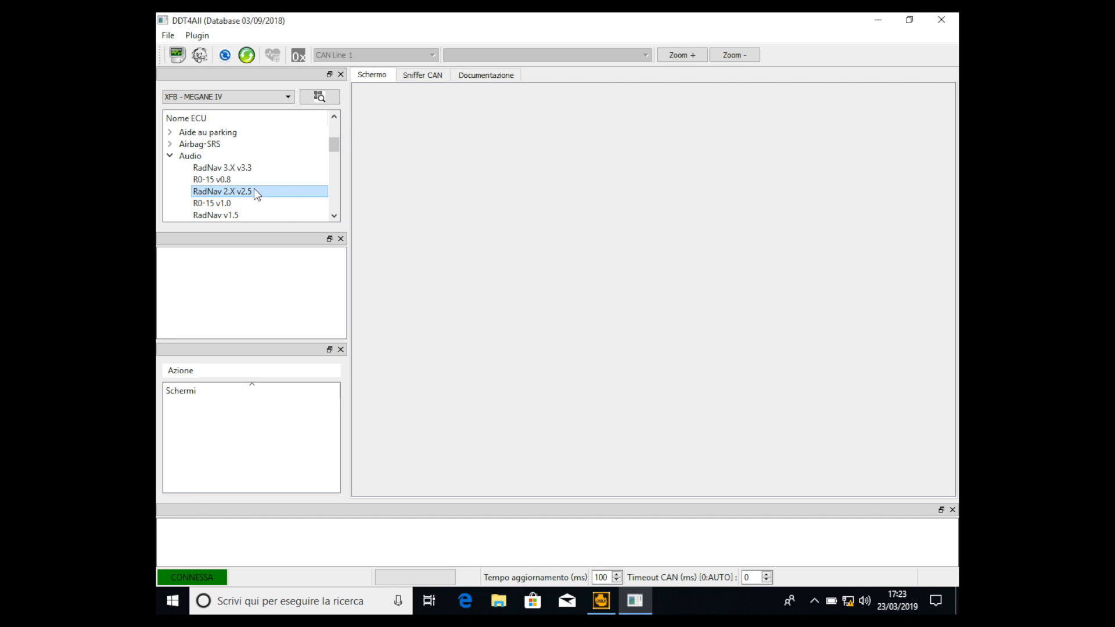
{"action": "left_click", "coordinate": [222, 168]}
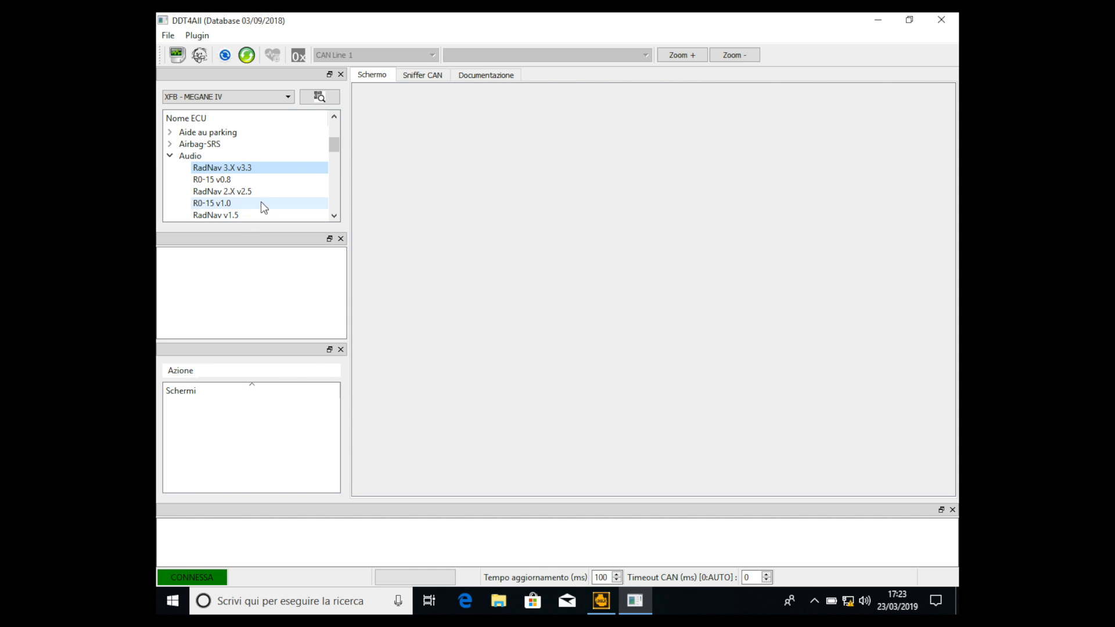
{"action": "left_click", "coordinate": [222, 191]}
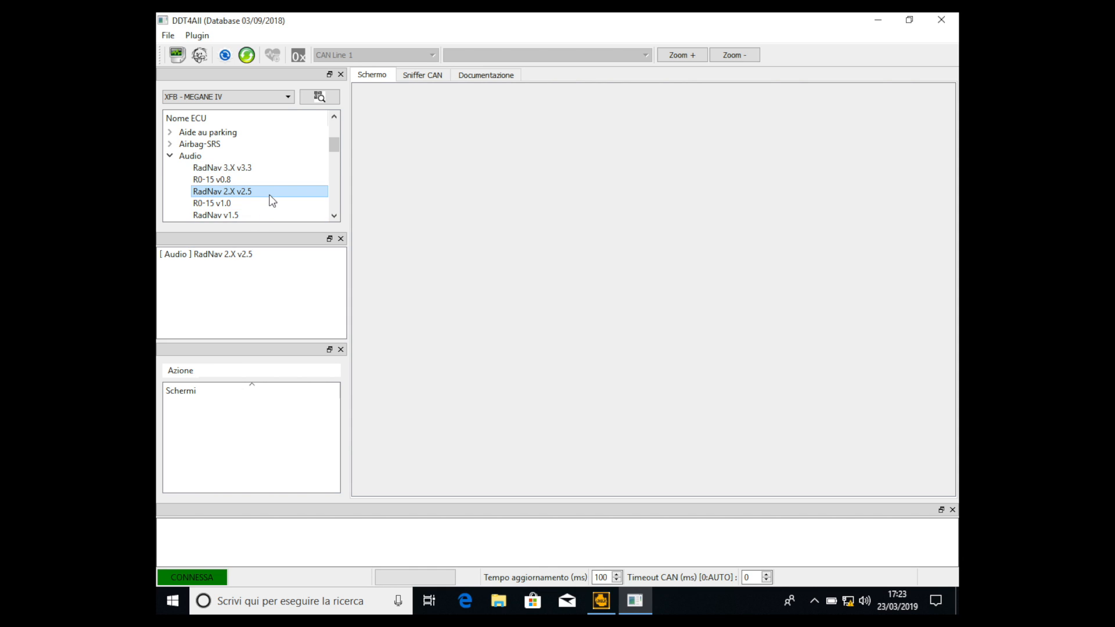
{"action": "left_click", "coordinate": [206, 253]}
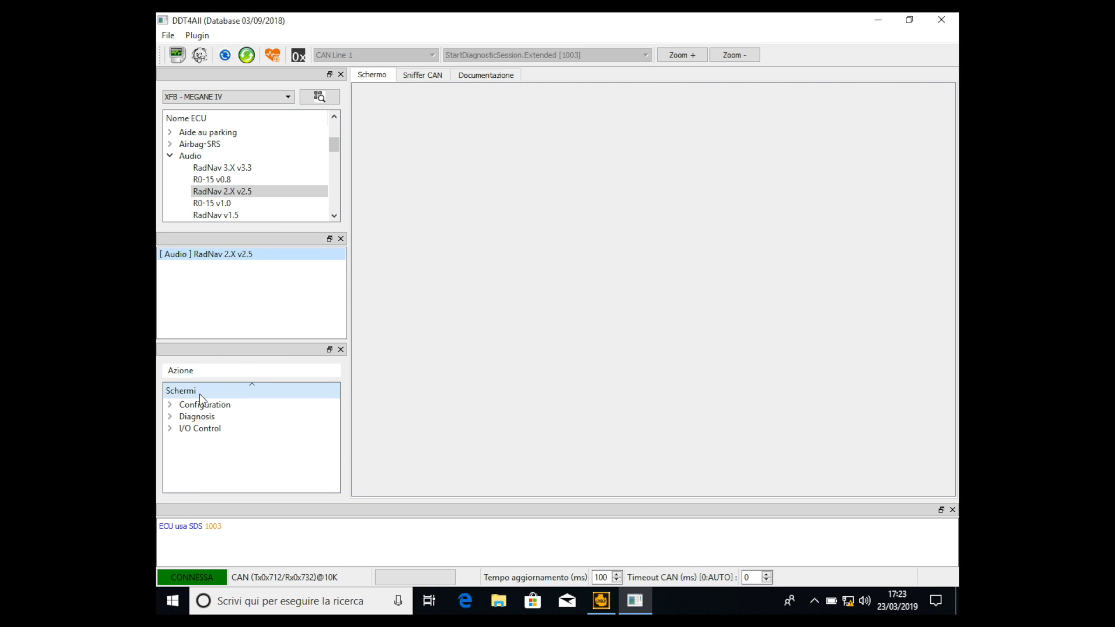
Step: Open the RadNav ECU's Configuration screen 'ECU configuration - Part II'
{"action": "left_click", "coordinate": [204, 404]}
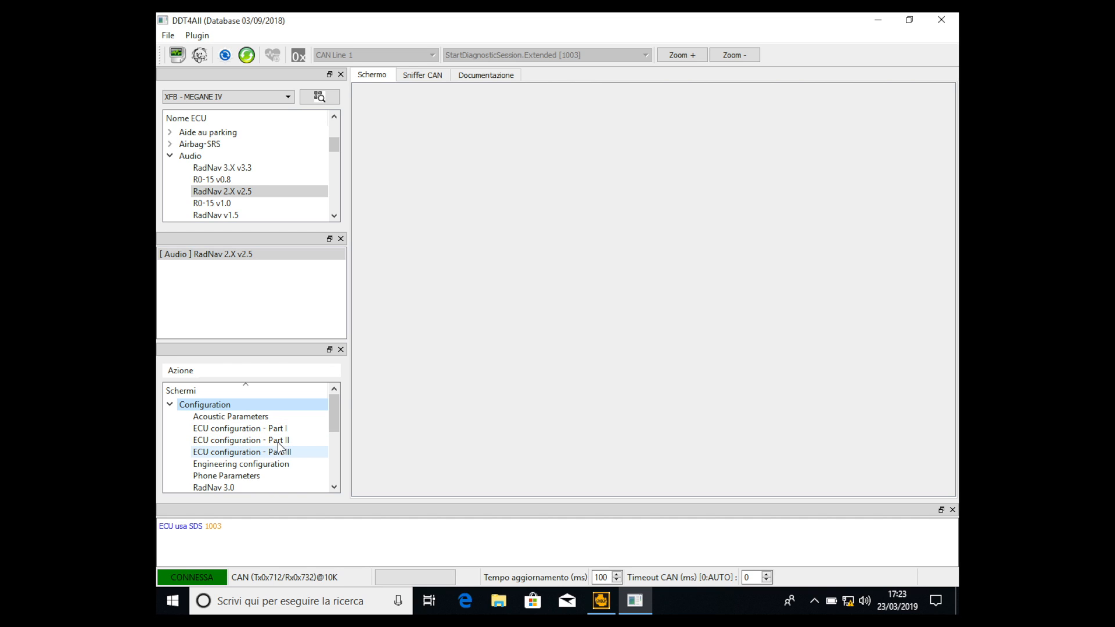
{"action": "left_click", "coordinate": [241, 440]}
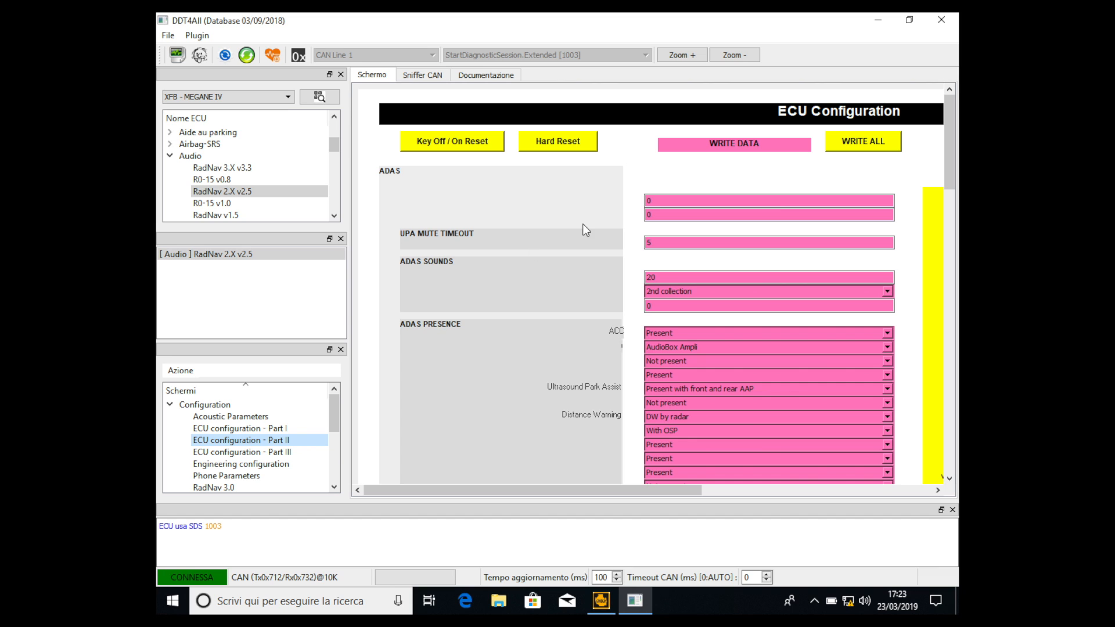
Step: Scroll to SETTINGS and expand the Welcome sequence dropdown, currently Renault GT / GT Line
{"action": "scroll", "scroll_direction": "down", "scroll_amount": 3}
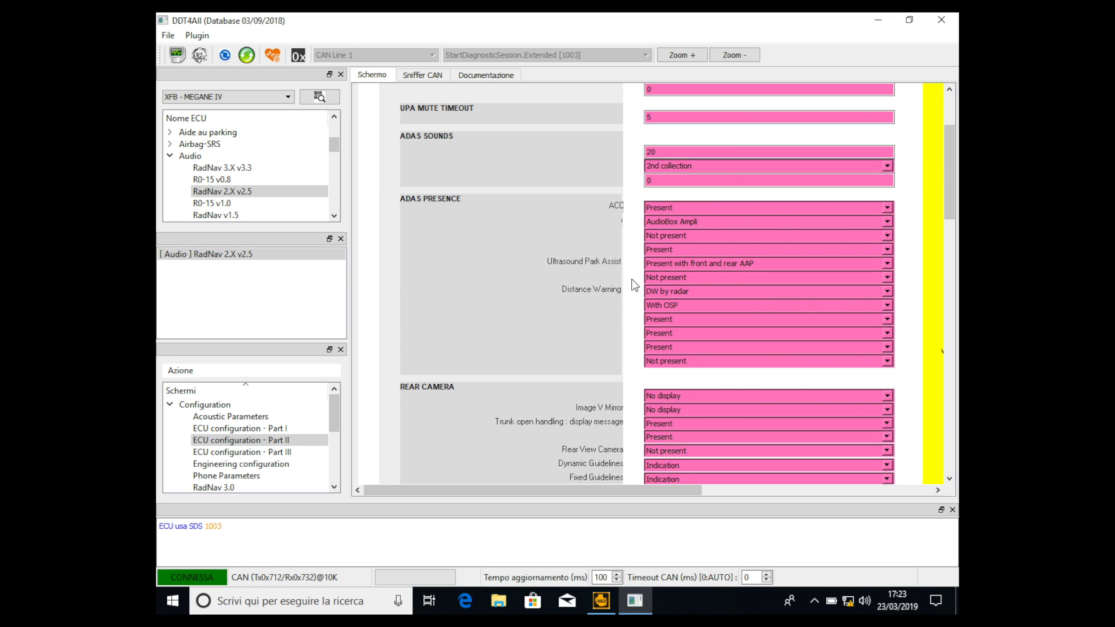
{"action": "scroll", "scroll_direction": "down", "scroll_amount": 3}
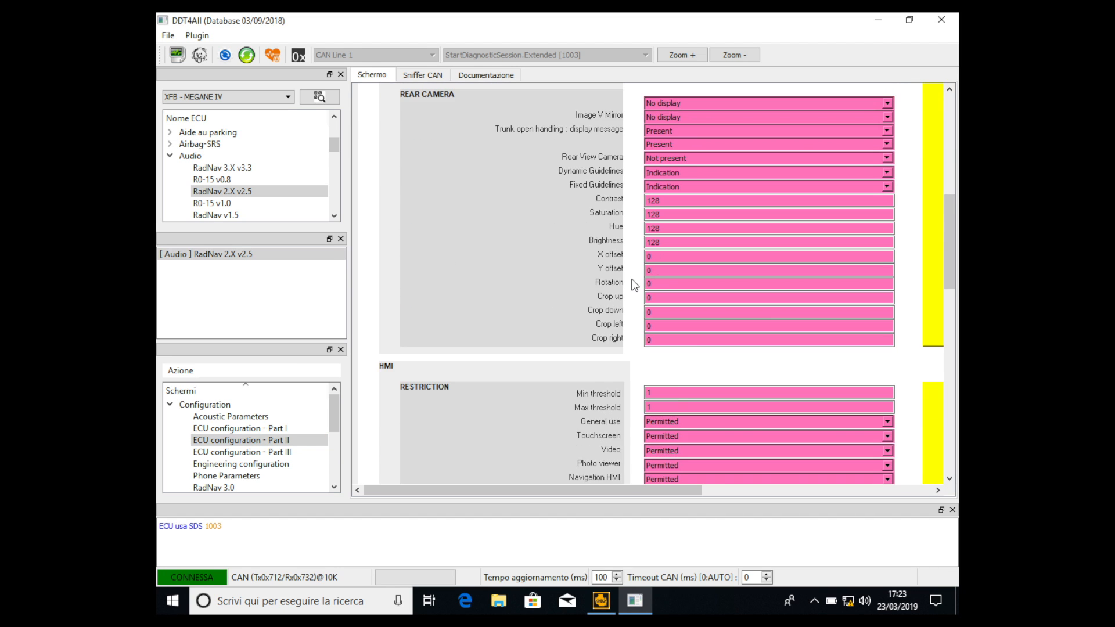
{"action": "scroll", "scroll_direction": "down", "scroll_amount": 3}
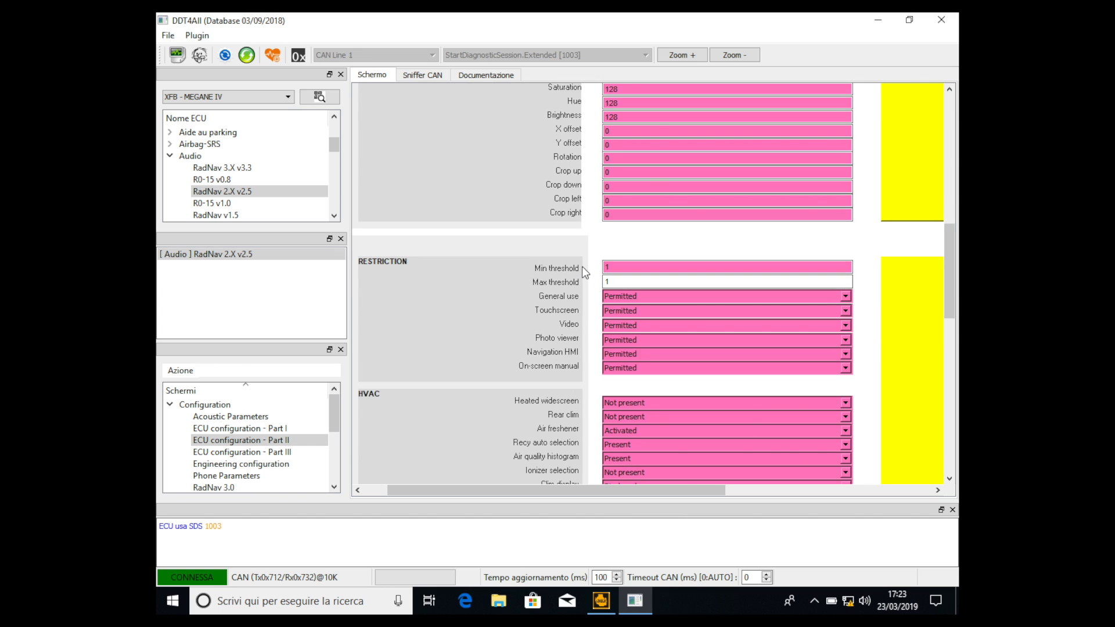
{"action": "scroll", "scroll_direction": "down", "scroll_amount": 3}
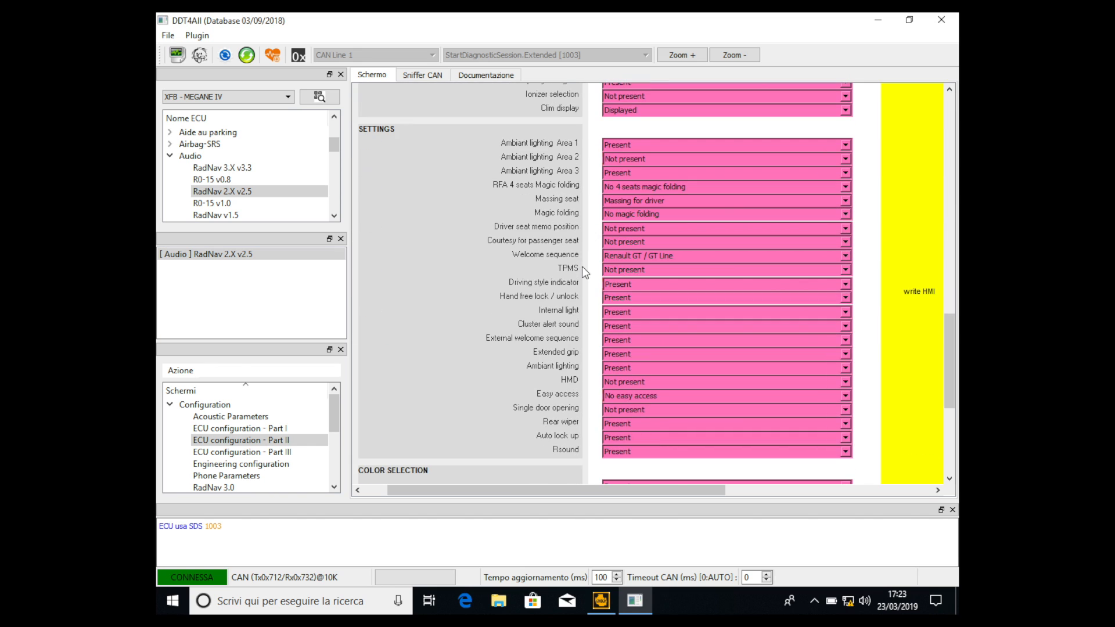
{"action": "mouse_move", "coordinate": [534, 257]}
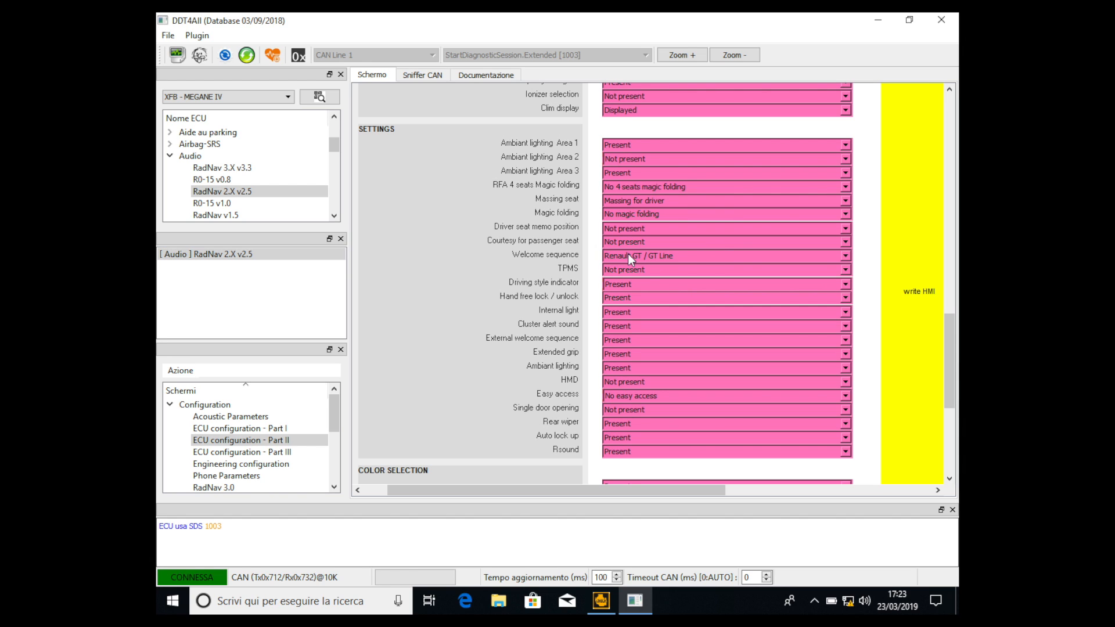
{"action": "mouse_move", "coordinate": [536, 262]}
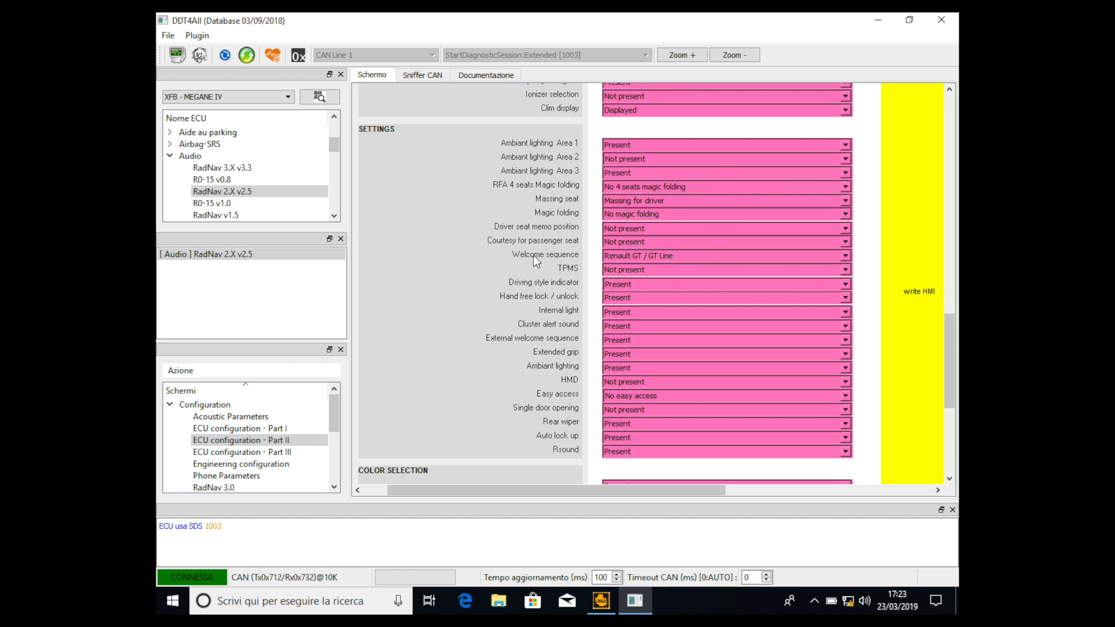
{"action": "mouse_move", "coordinate": [492, 256]}
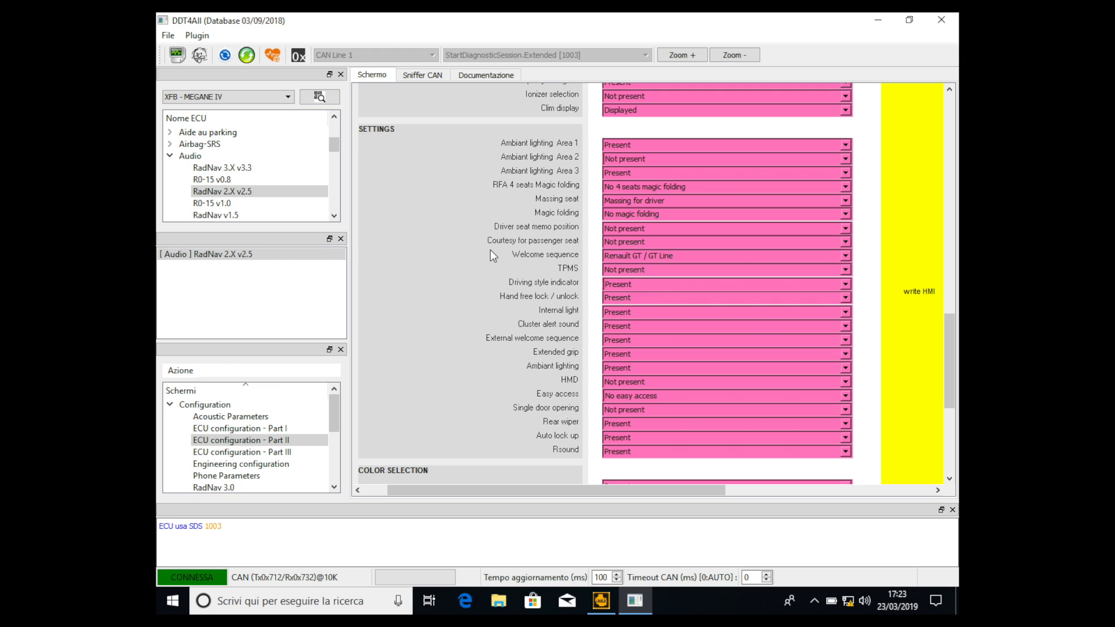
{"action": "mouse_move", "coordinate": [848, 260]}
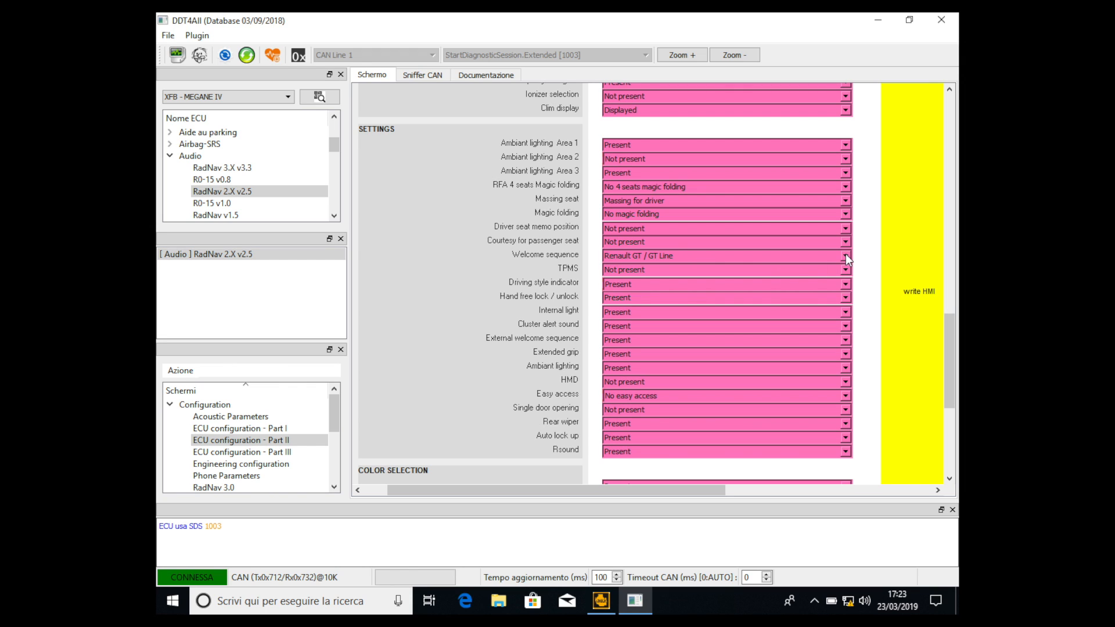
{"action": "mouse_move", "coordinate": [686, 256]}
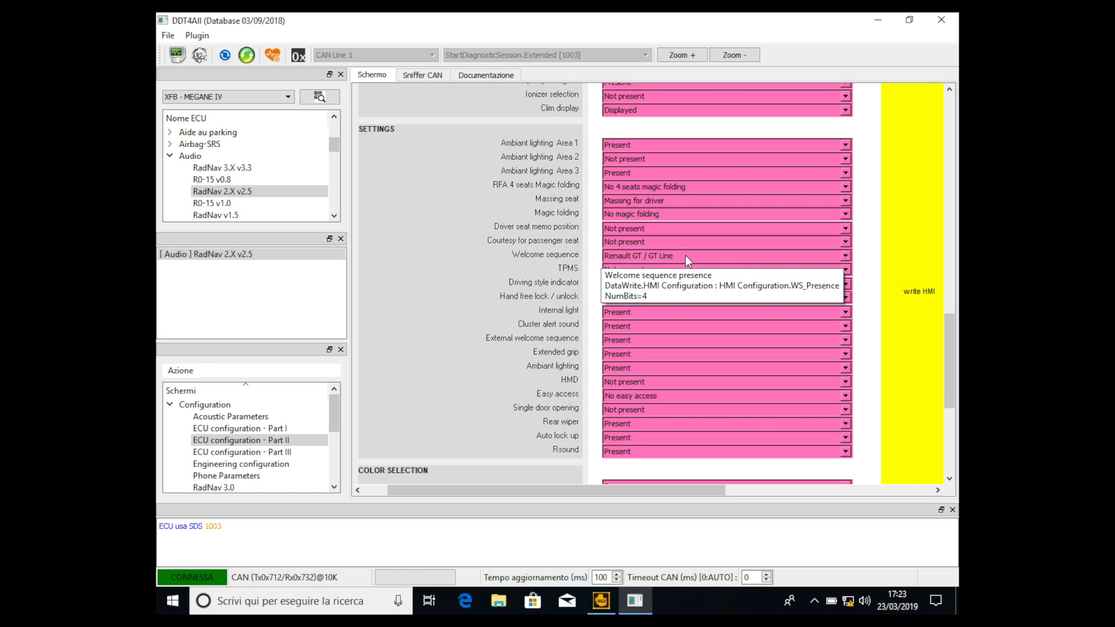
{"action": "mouse_move", "coordinate": [779, 265]}
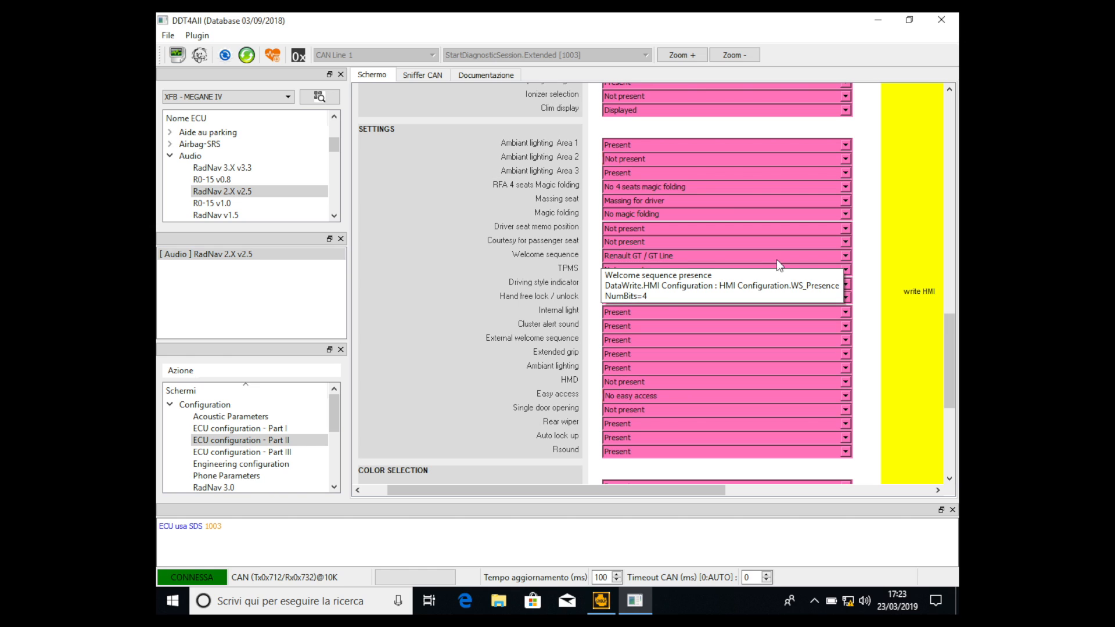
{"action": "left_click", "coordinate": [845, 255]}
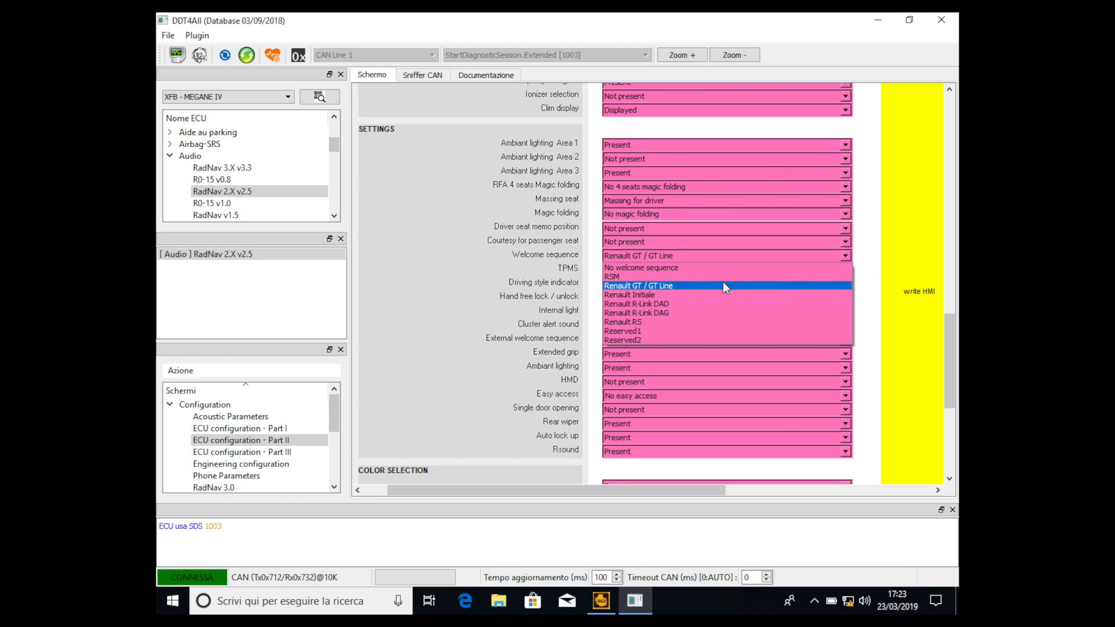